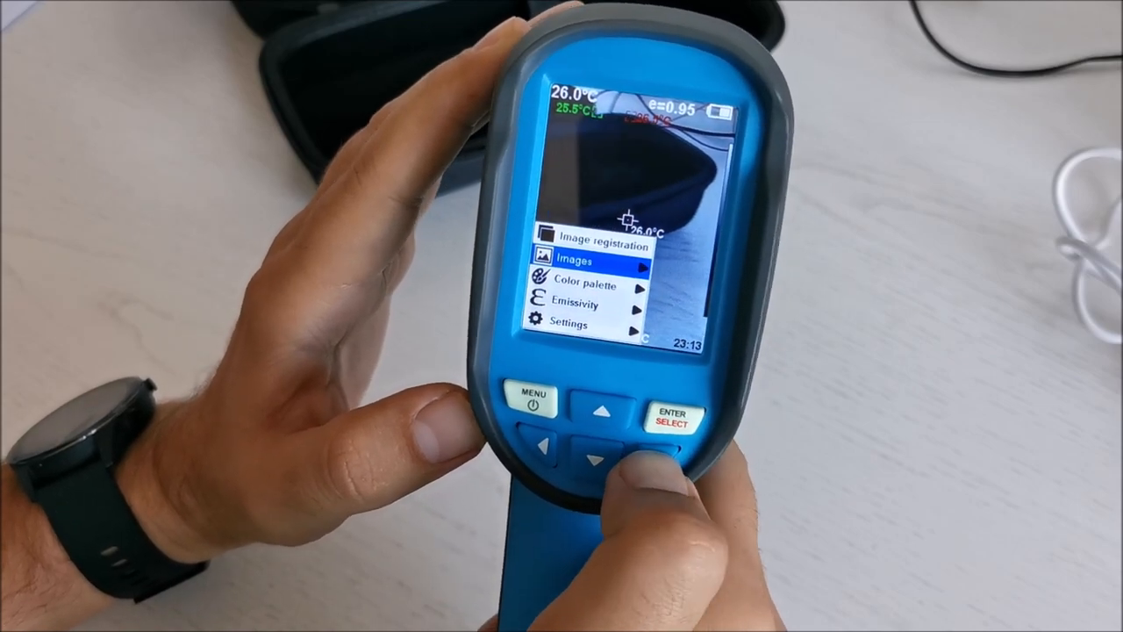
# Open the thermal camera's Images list of three saved snapshots dated 20220619.
pyautogui.click(671, 417)
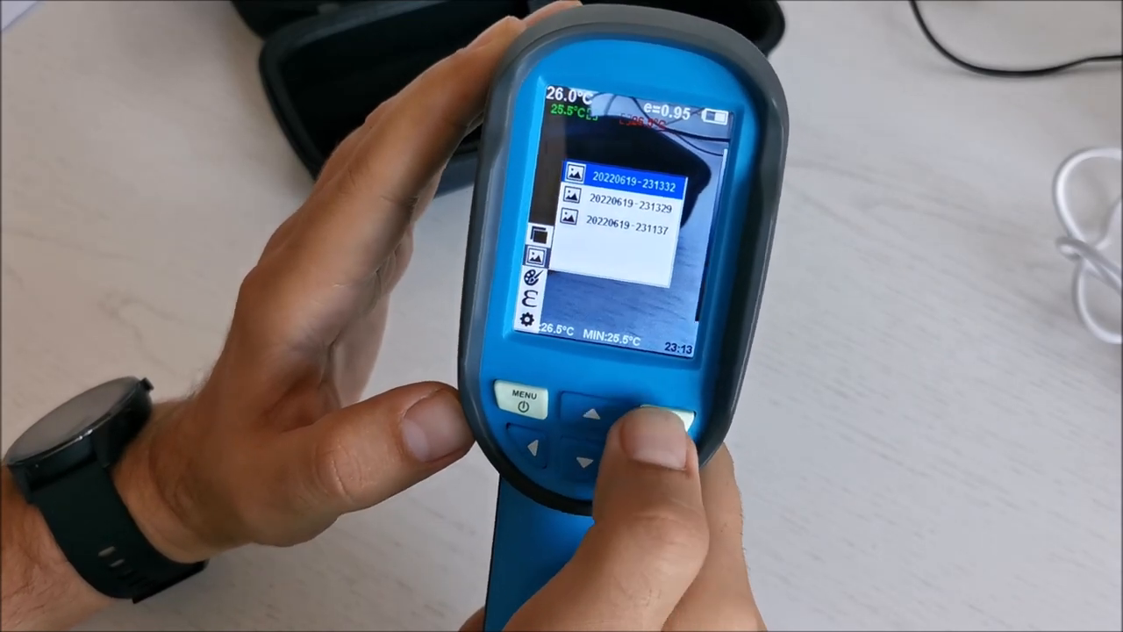